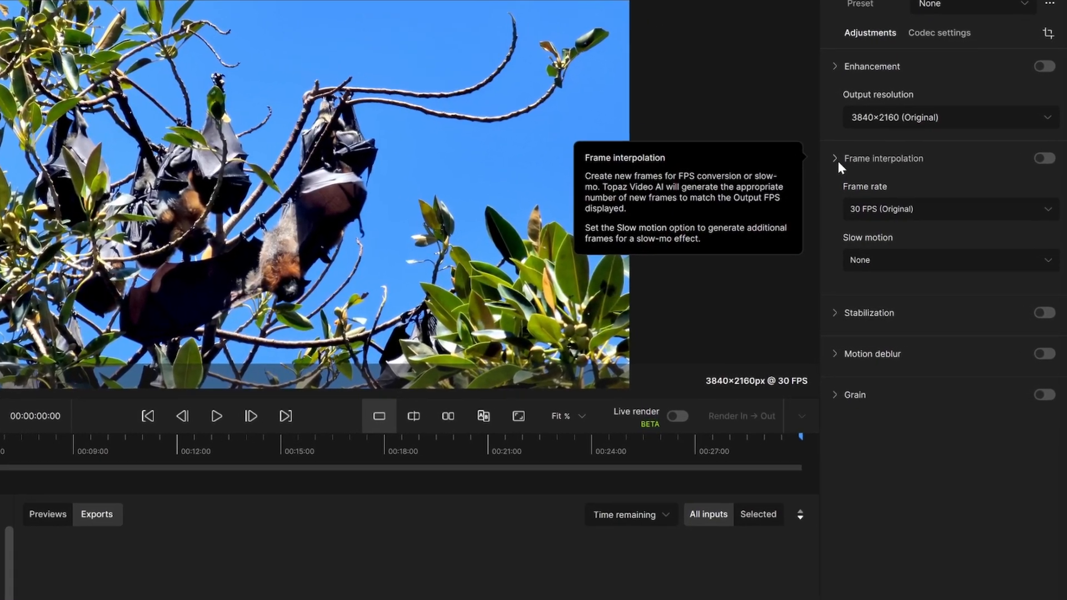
- Enable the Frame interpolation toggle in the Adjustments panel
left_click(1043, 158)
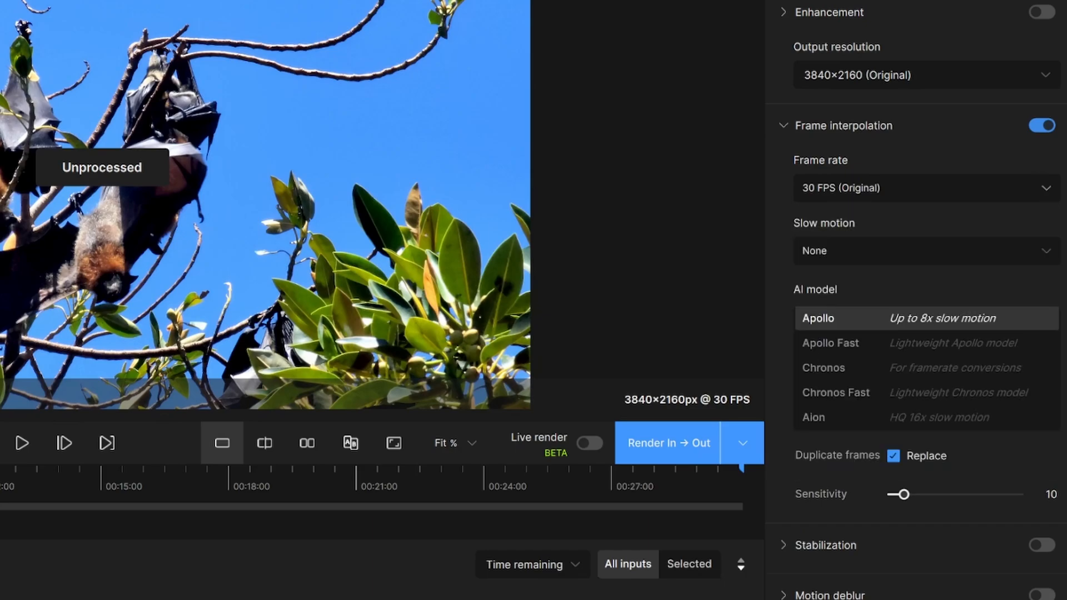
mouse_move(869, 176)
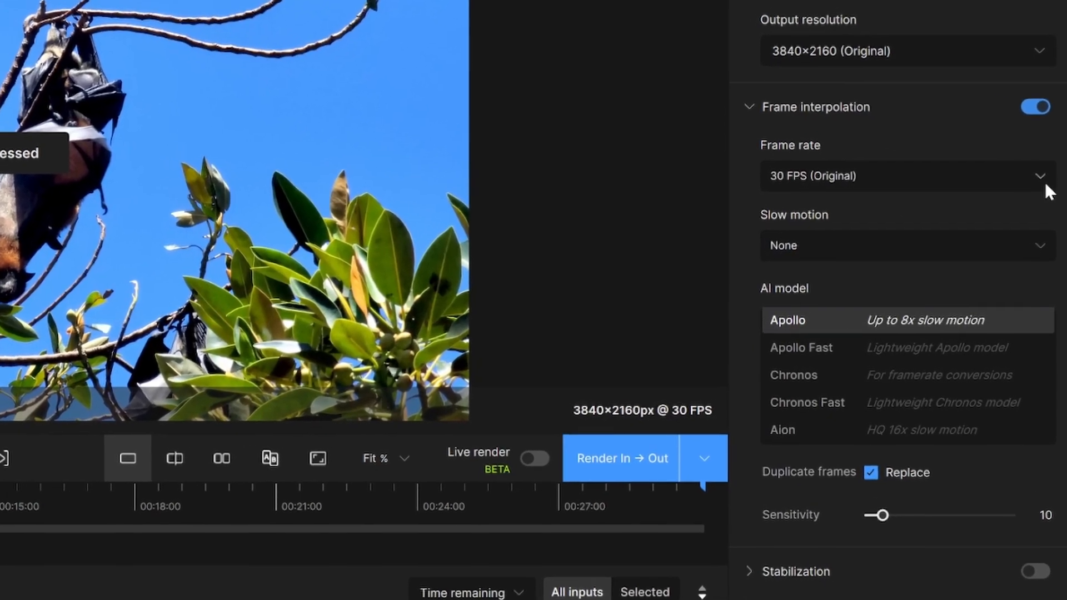
- Set a custom output frame rate of 240 FPS from the Frame rate list
left_click(907, 176)
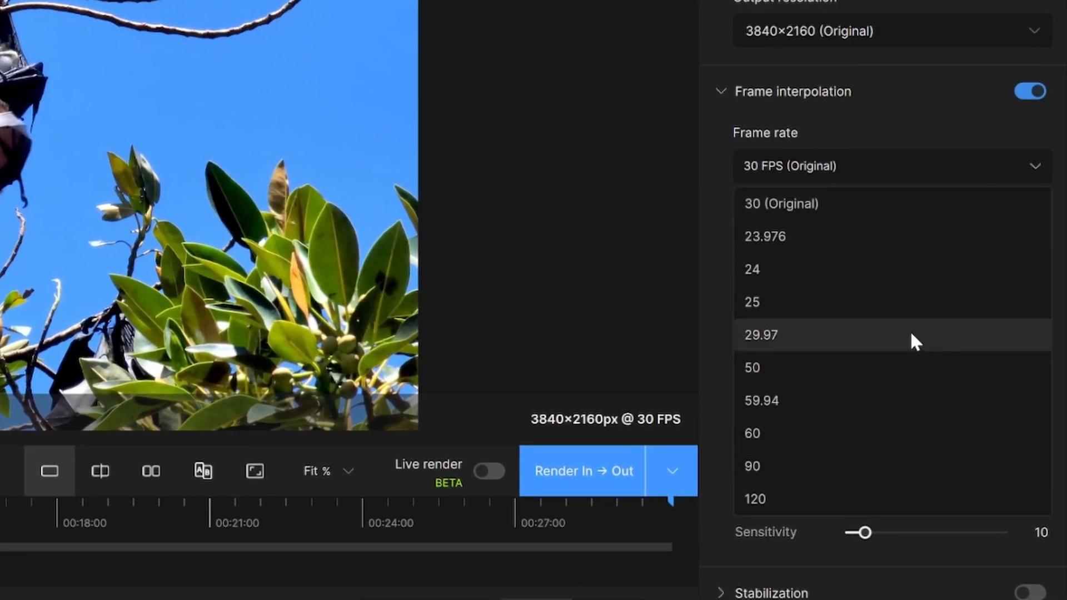
mouse_move(887, 288)
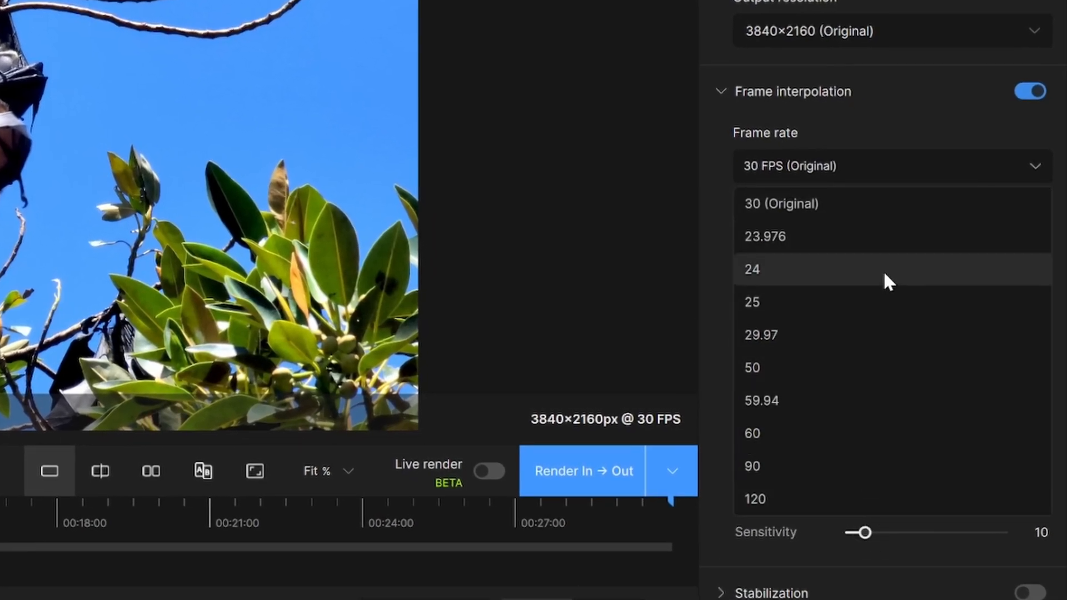
left_click(751, 269)
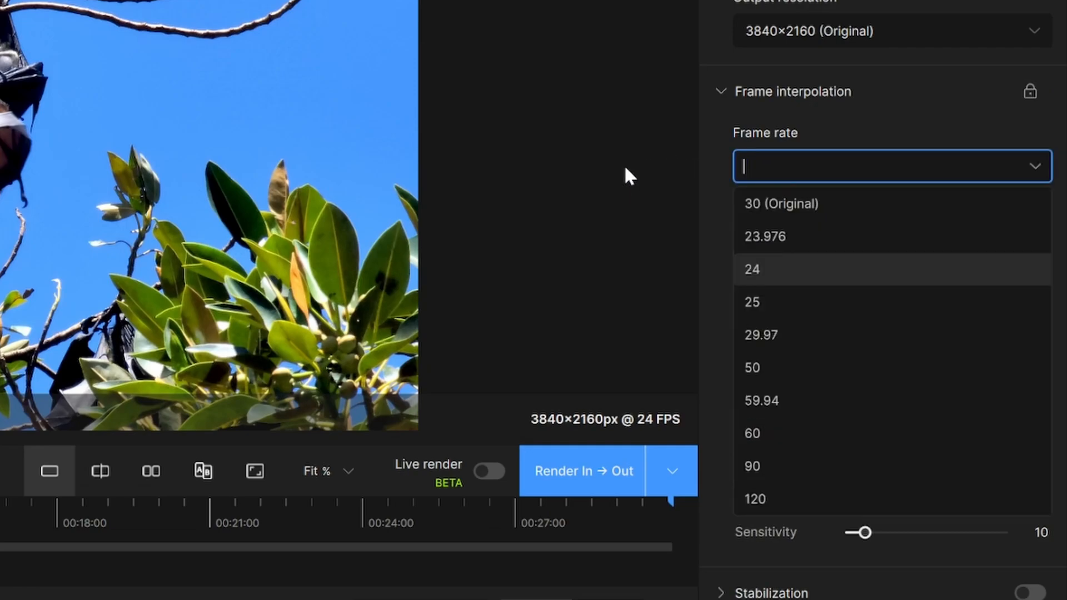
type("240 FPS")
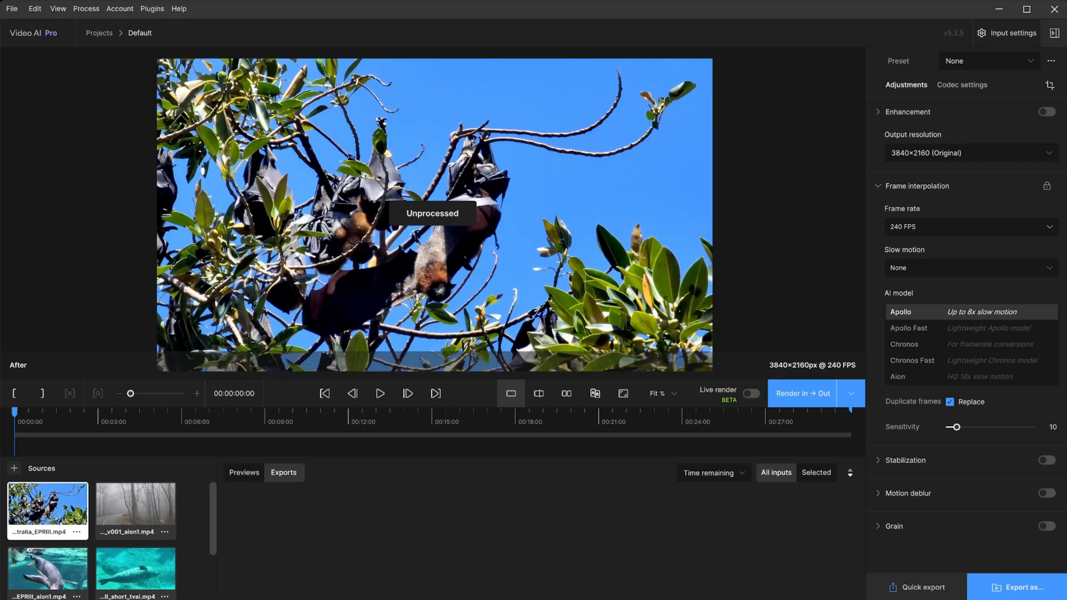
mouse_move(921, 242)
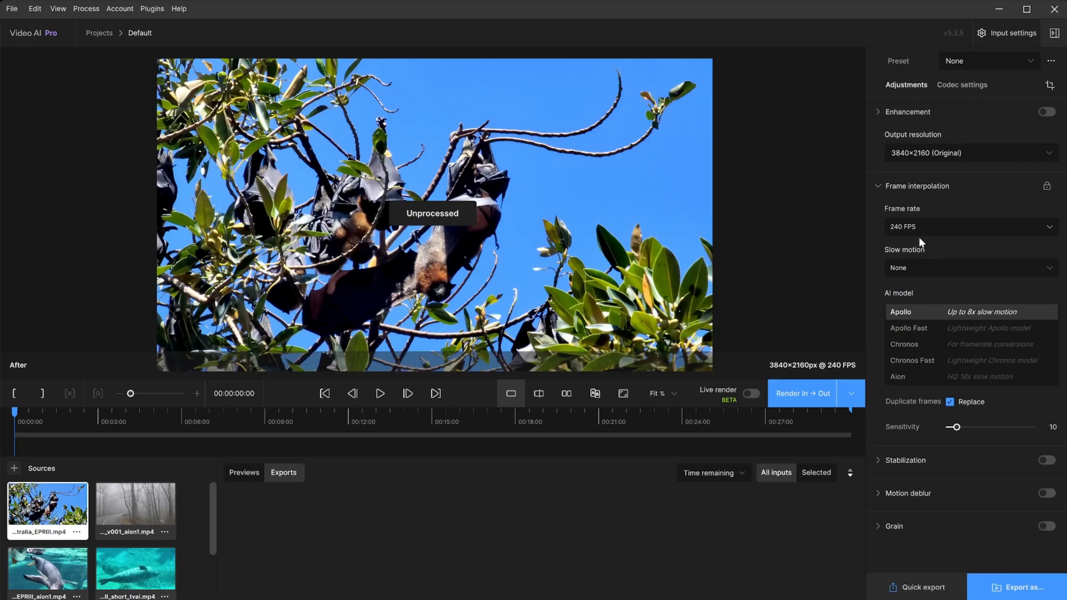
mouse_move(904, 241)
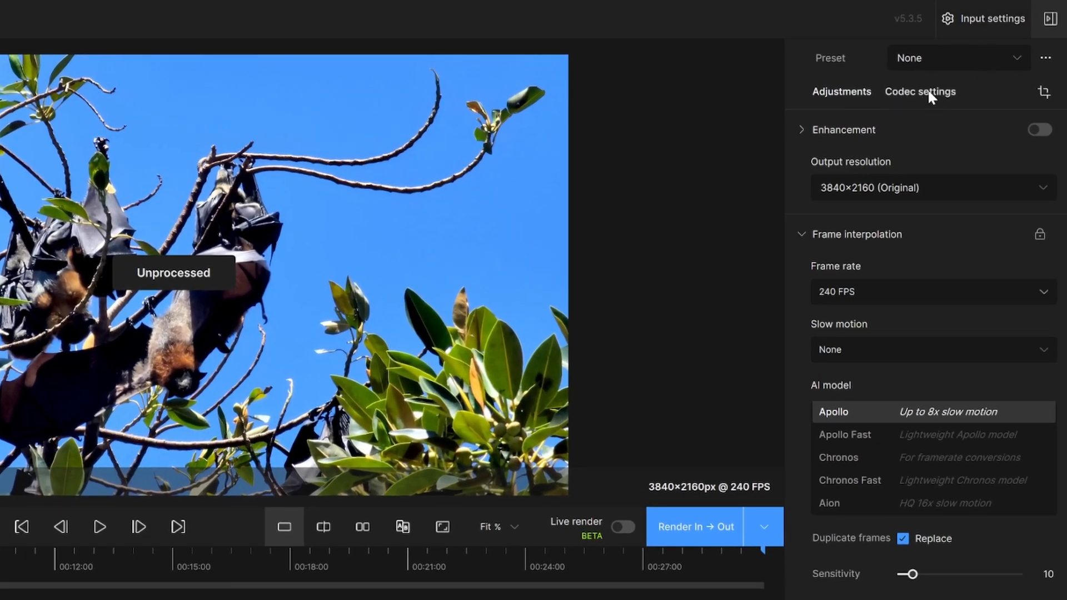
left_click(920, 91)
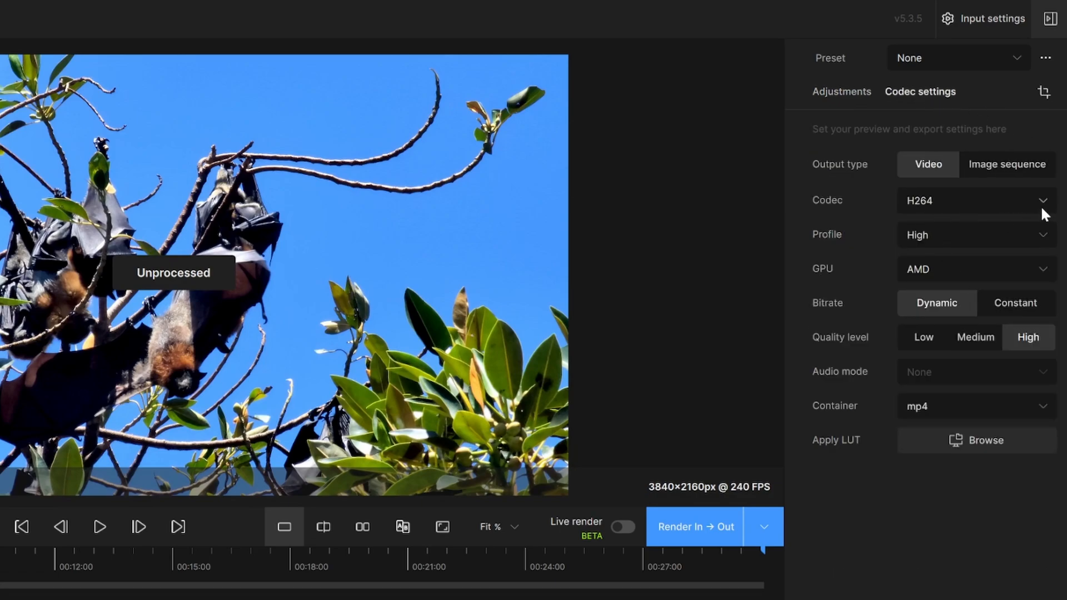
left_click(976, 200)
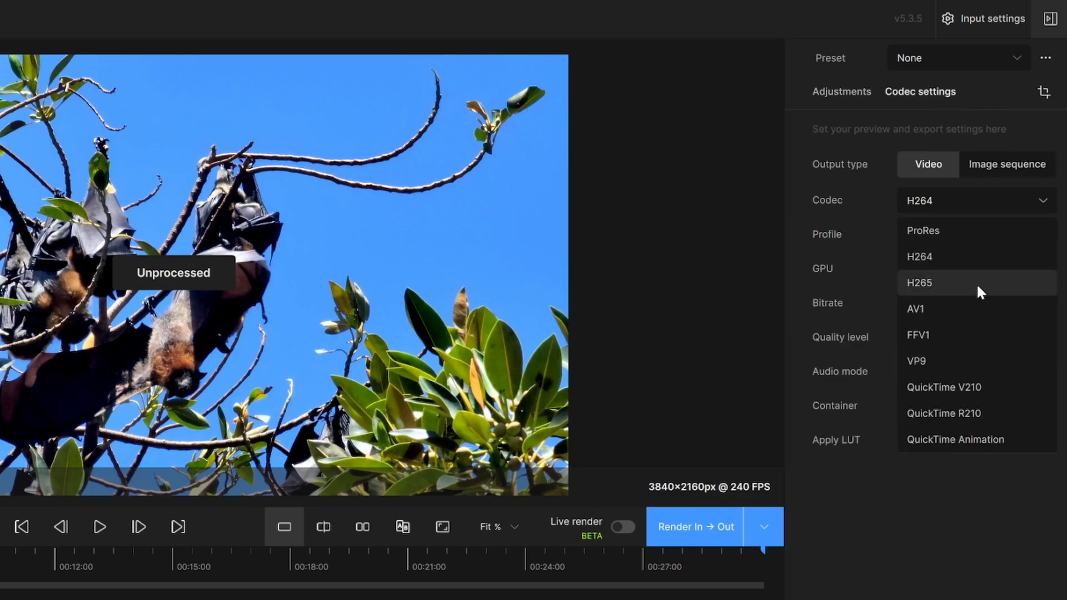
left_click(841, 92)
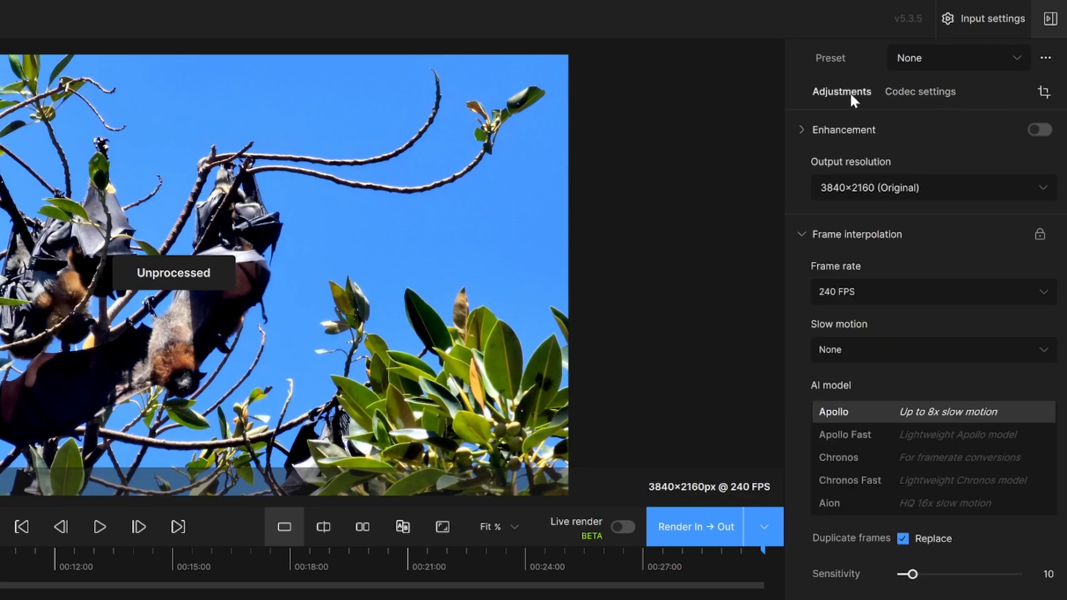
mouse_move(851, 333)
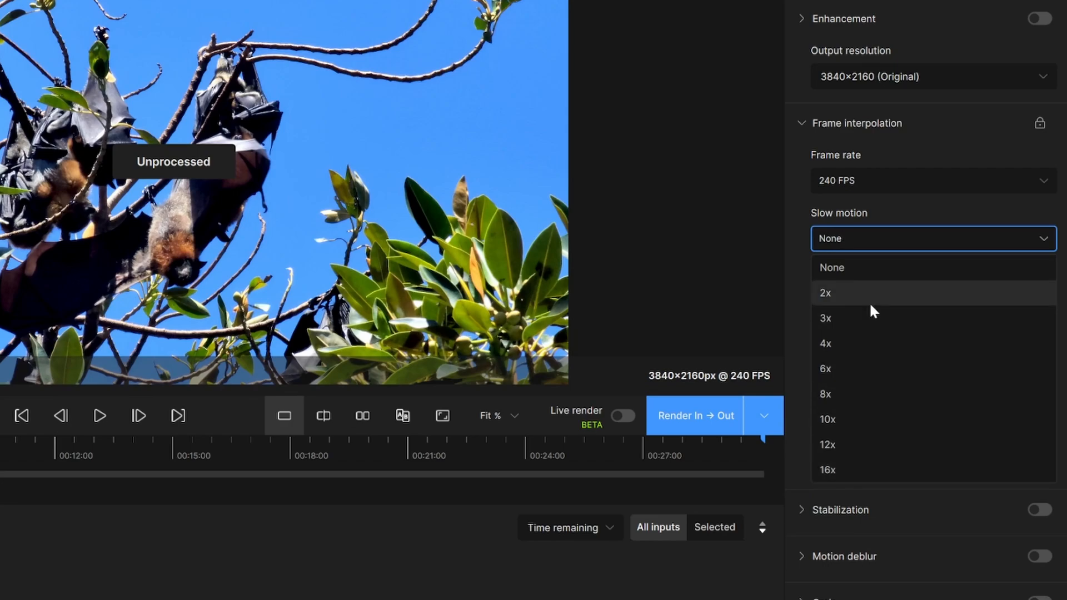
mouse_move(878, 344)
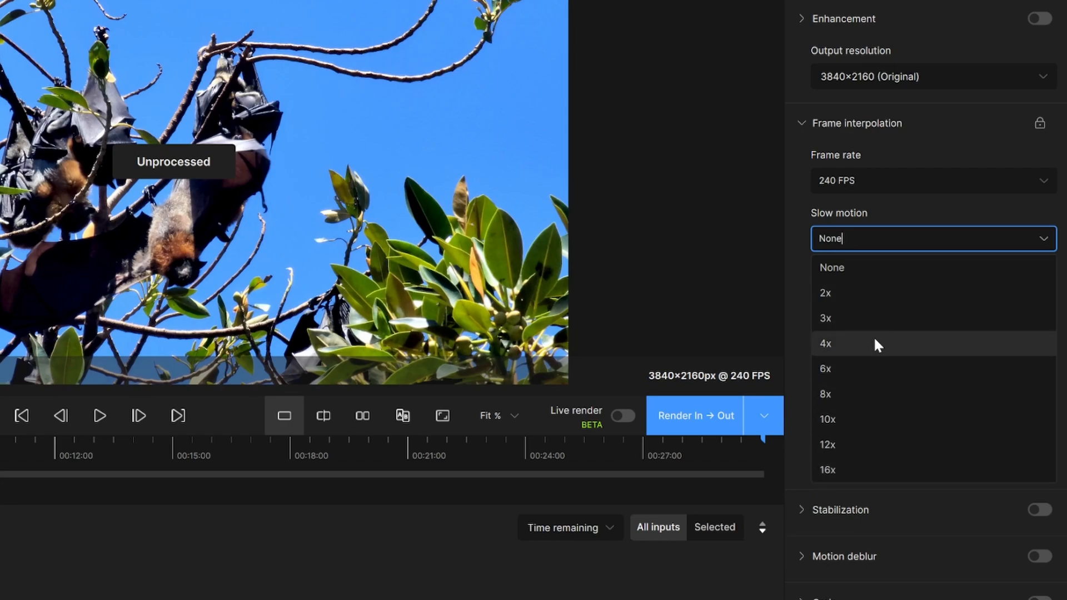
mouse_move(883, 349)
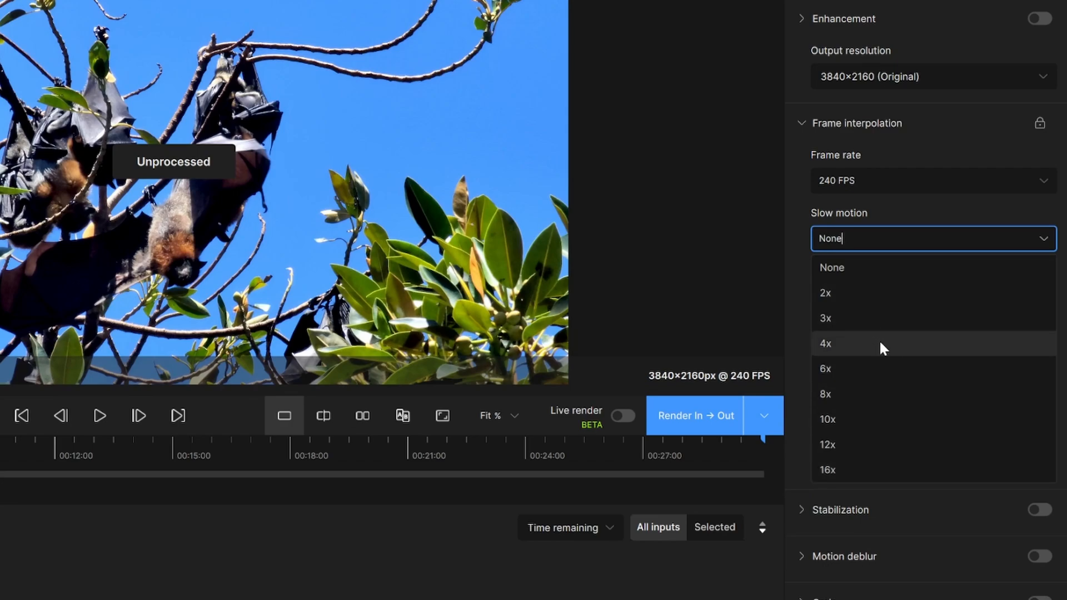
mouse_move(870, 309)
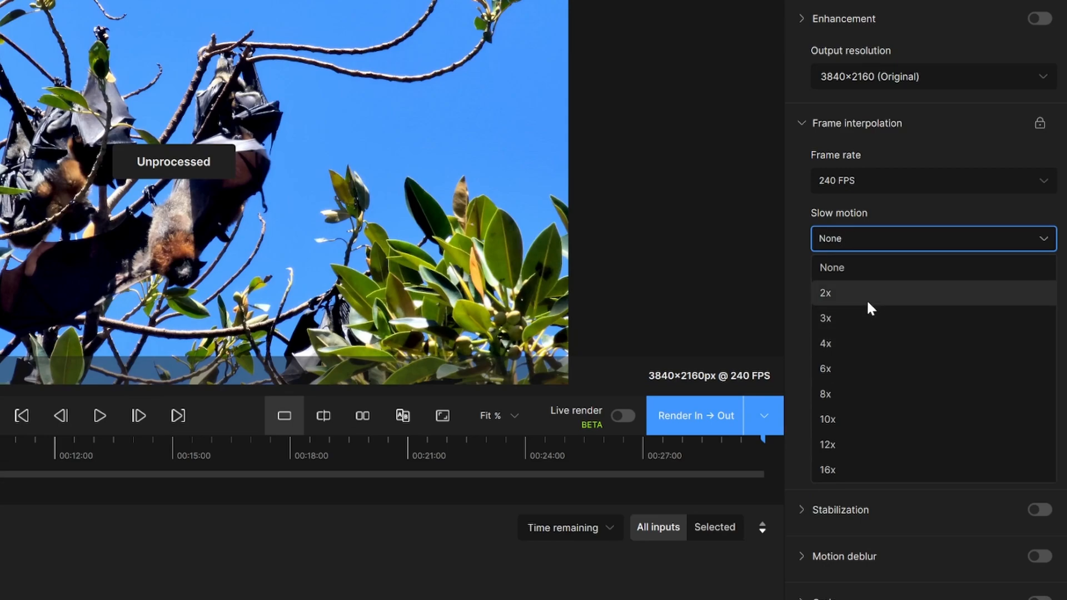
- Pick 2x slow motion, then enter a custom factor of 2.5 adjusted to 2.7x
left_click(824, 293)
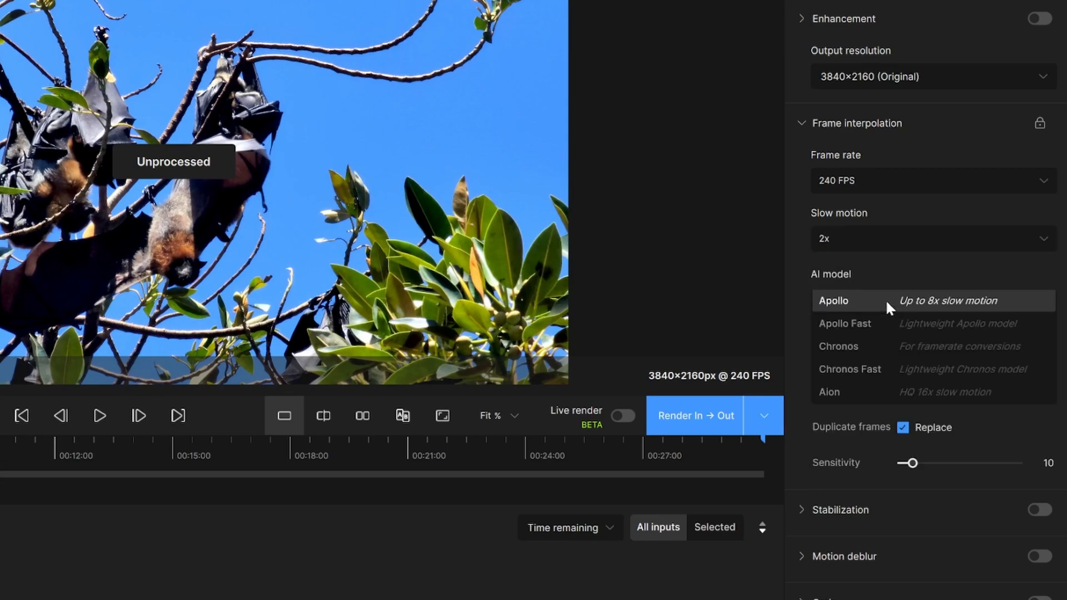
left_click(934, 238)
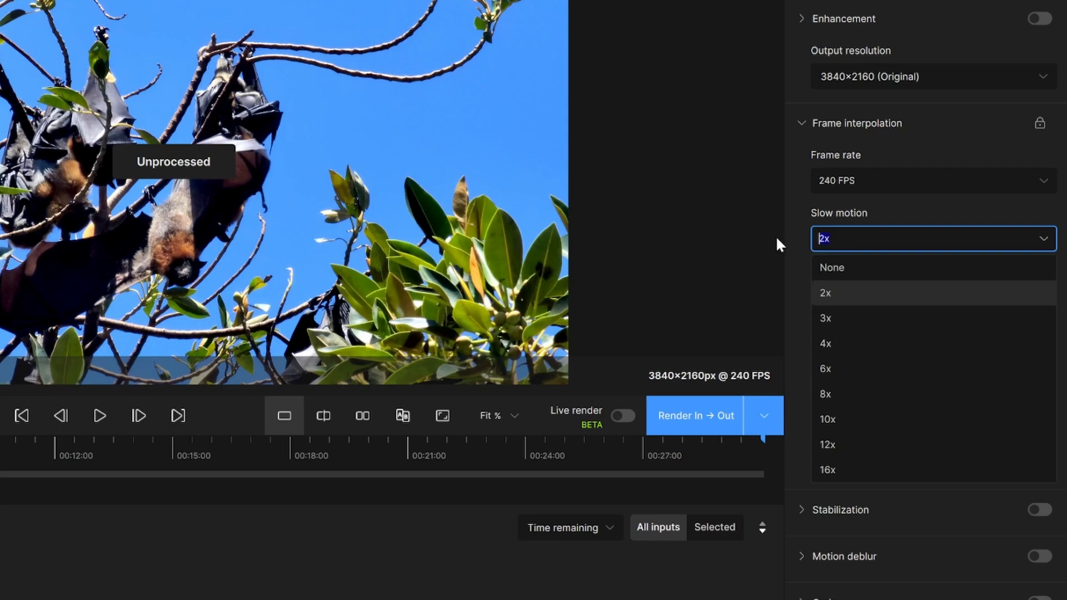
type("2.5")
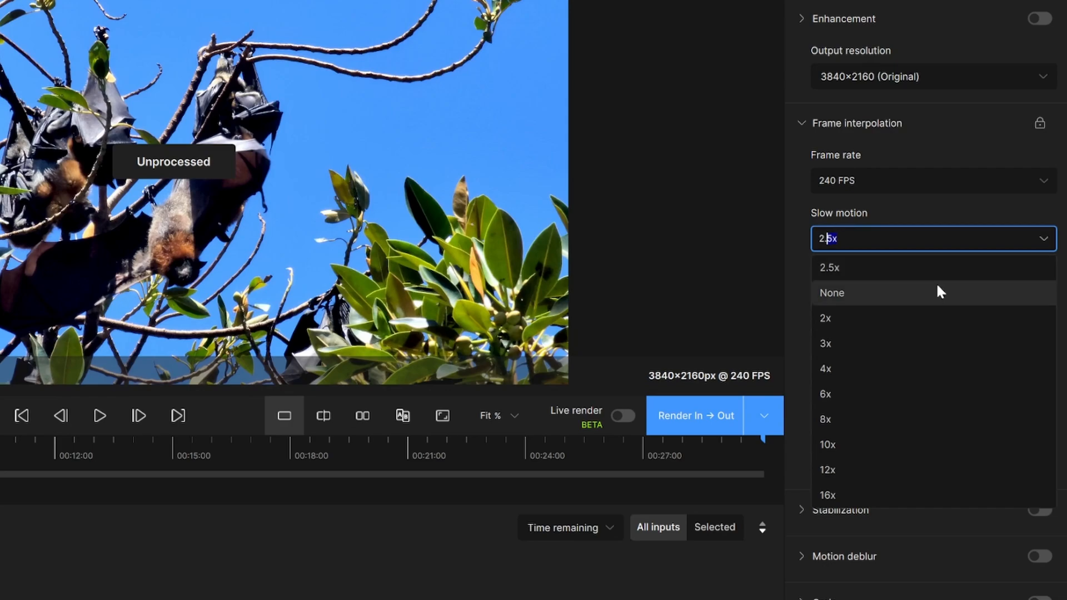
key("Backspace")
type("7")
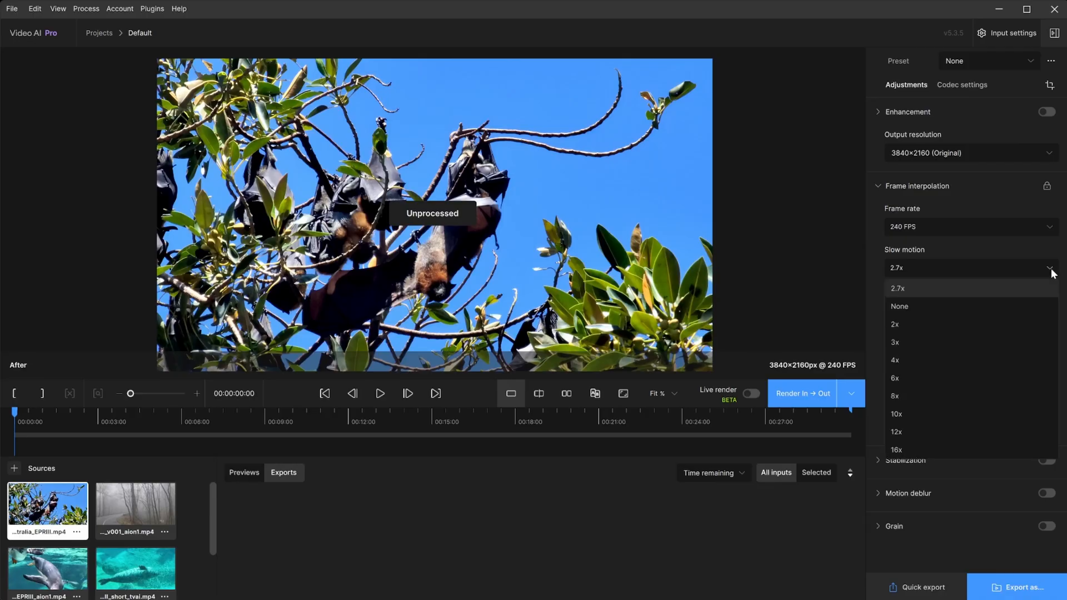
left_click(893, 325)
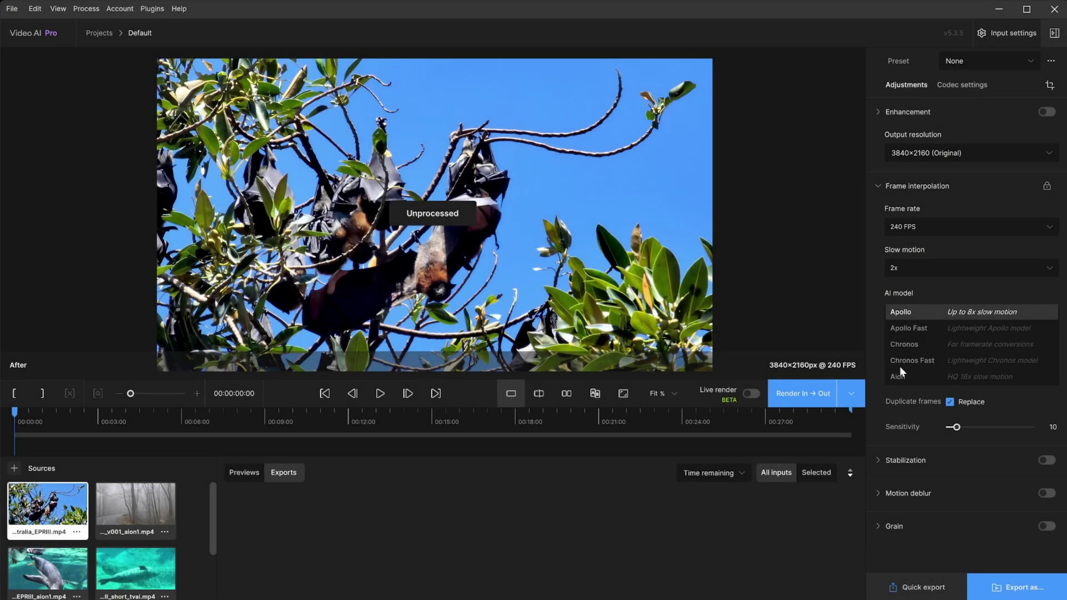
mouse_move(913, 377)
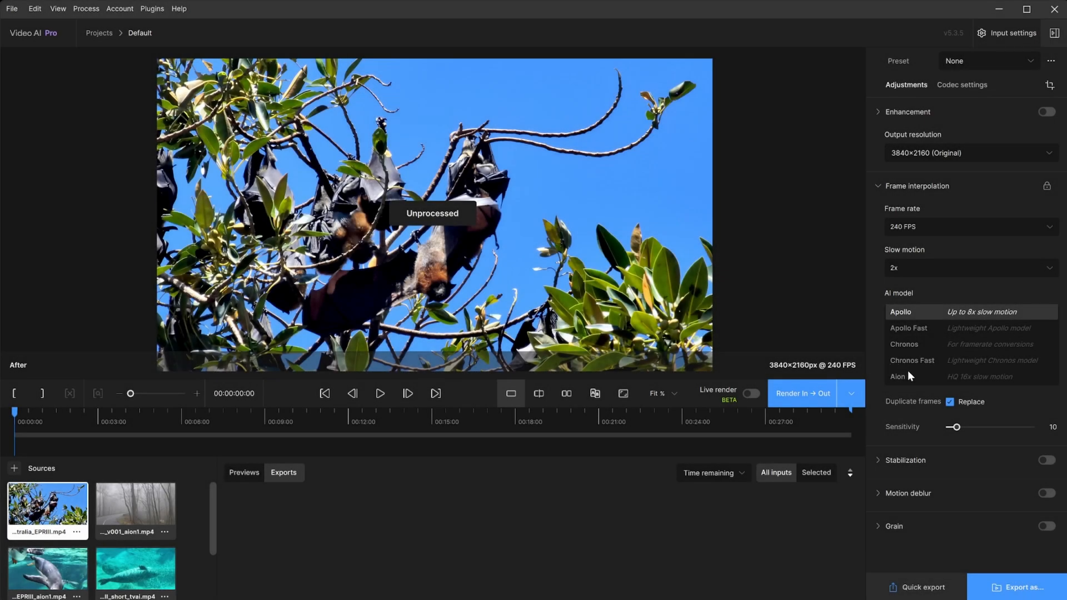
mouse_move(944, 377)
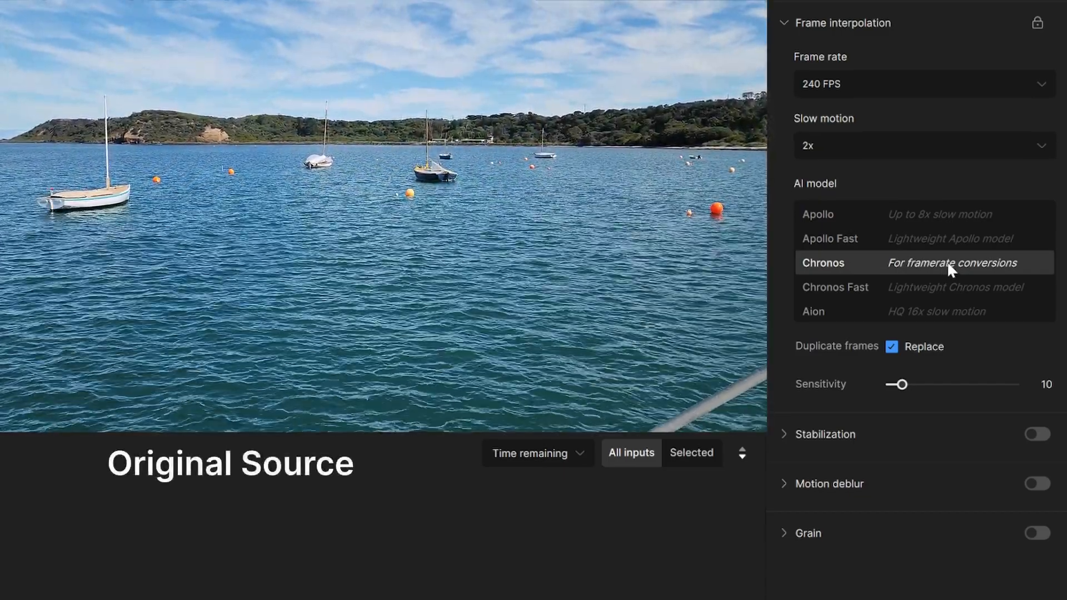
- Choose Chronos, then the lightweight Chronos Fast interpolation model
left_click(823, 262)
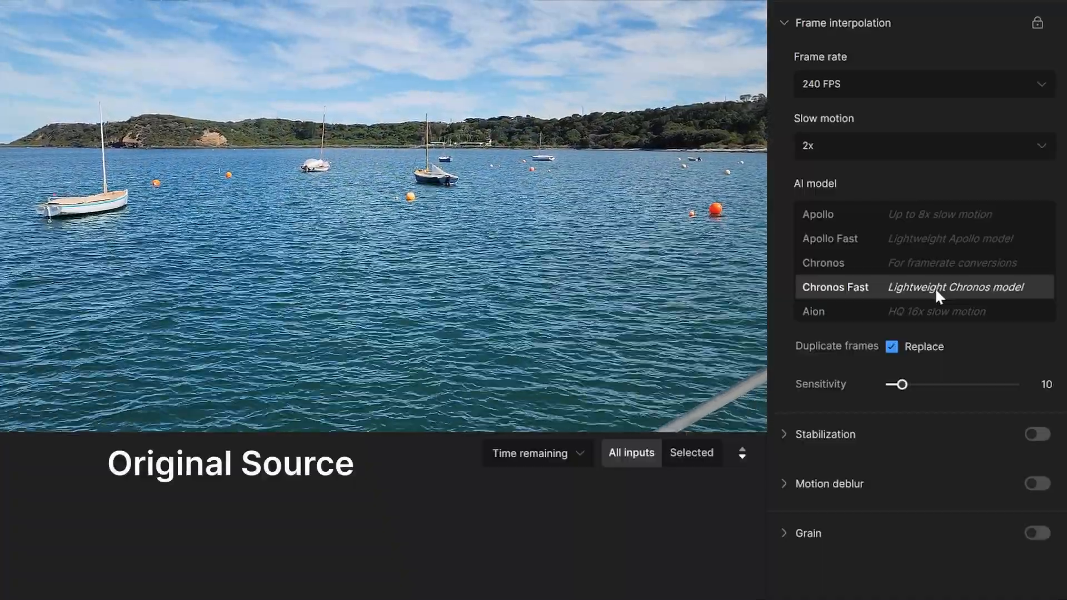
left_click_drag(333, 344, 413, 392)
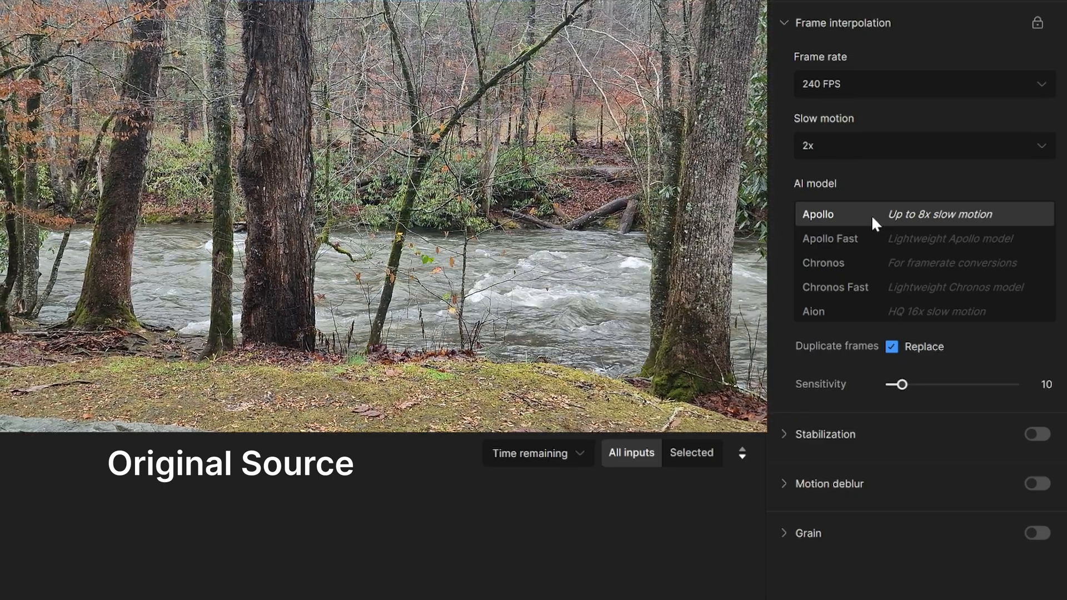
- Choose Apollo, then the lightweight Apollo Fast interpolation model
left_click(818, 215)
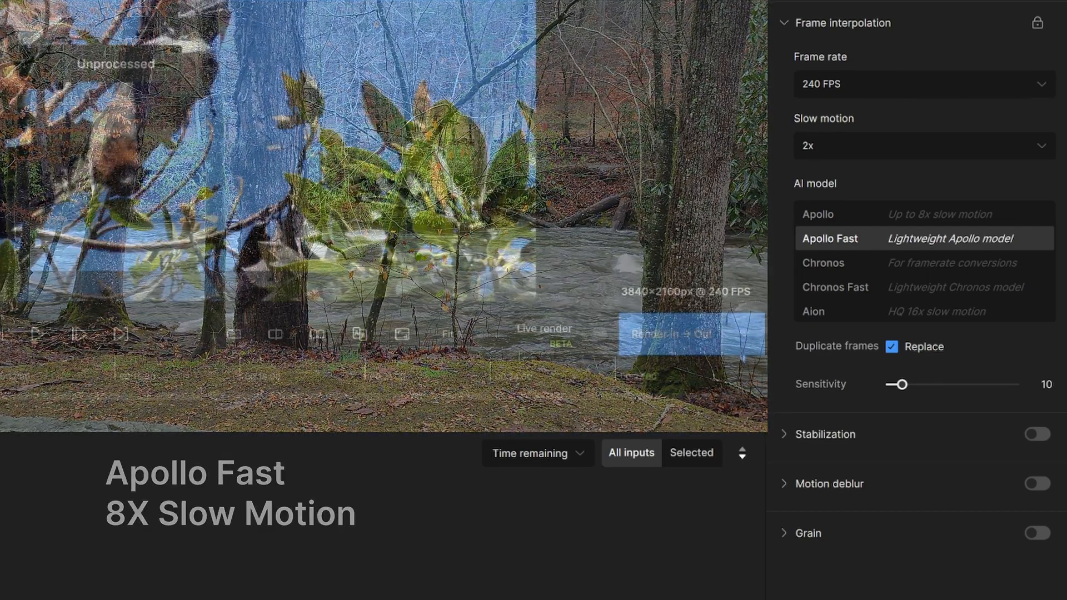
left_click(814, 311)
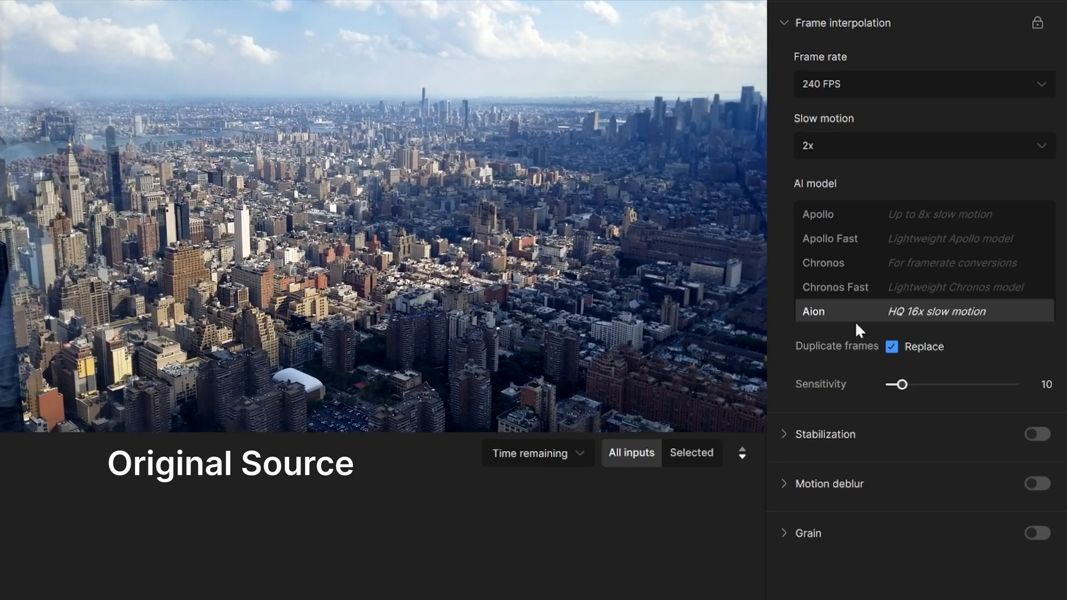
- Choose the Aion high-quality slow-motion model
left_click(813, 312)
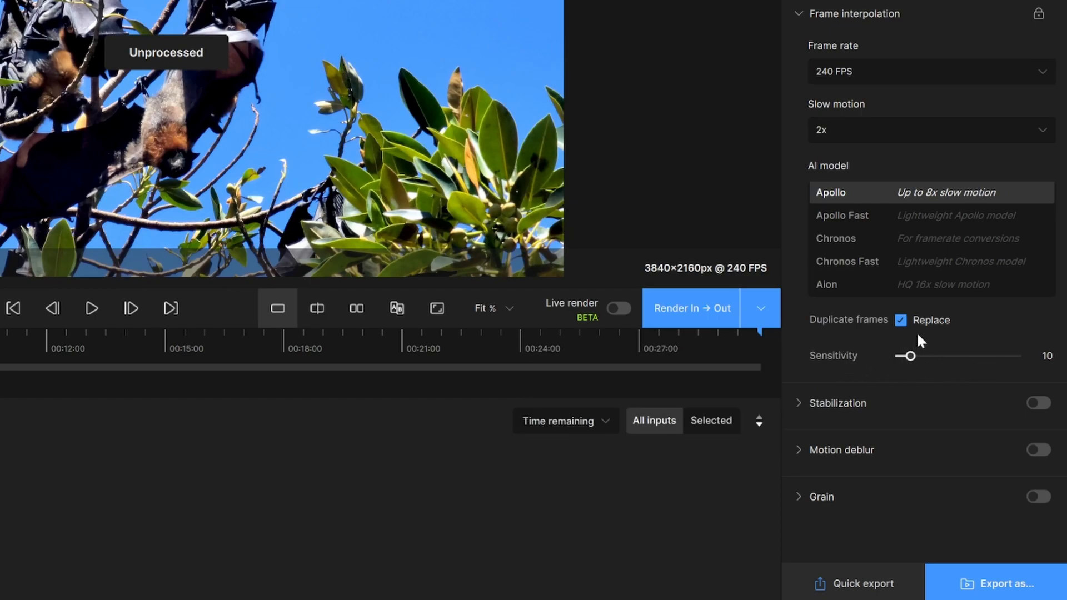
mouse_move(913, 335)
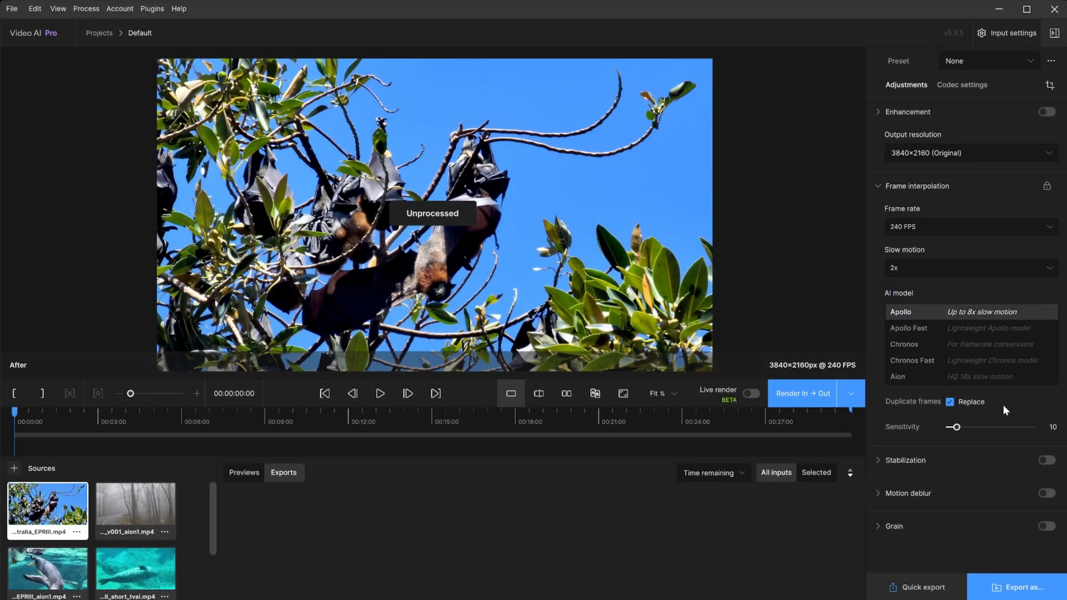
- Switch off duplicate-frame replacement for the bat clip under Apollo
left_click(949, 402)
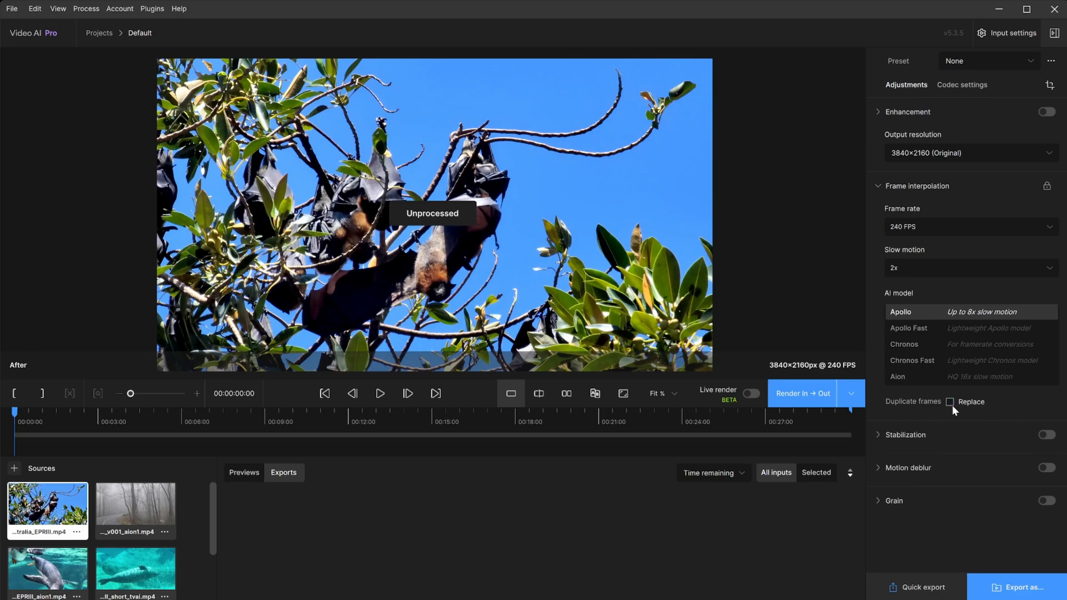
mouse_move(1007, 414)
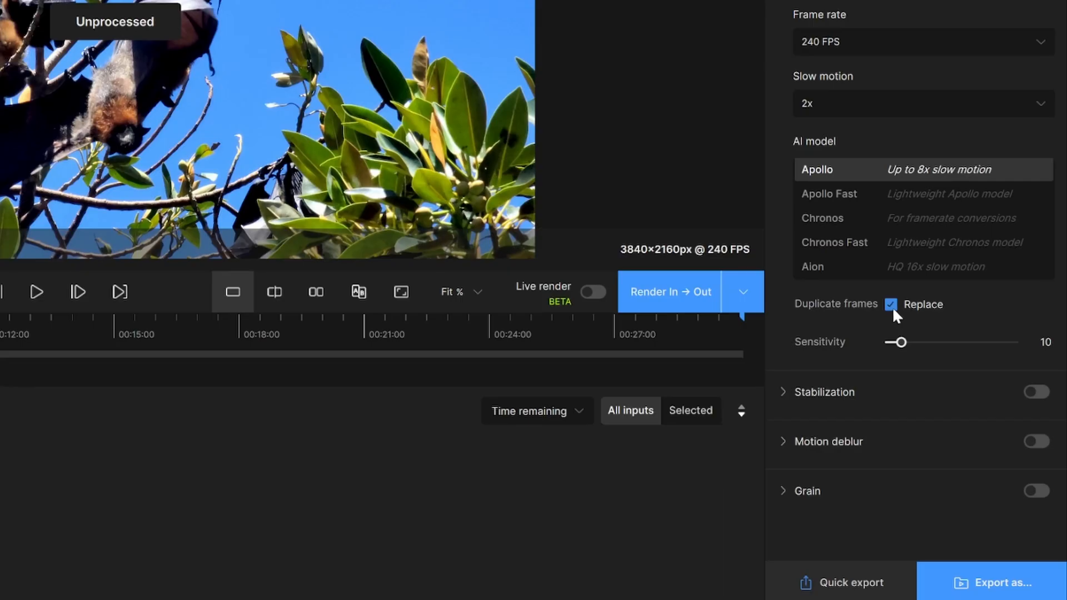
mouse_move(952, 325)
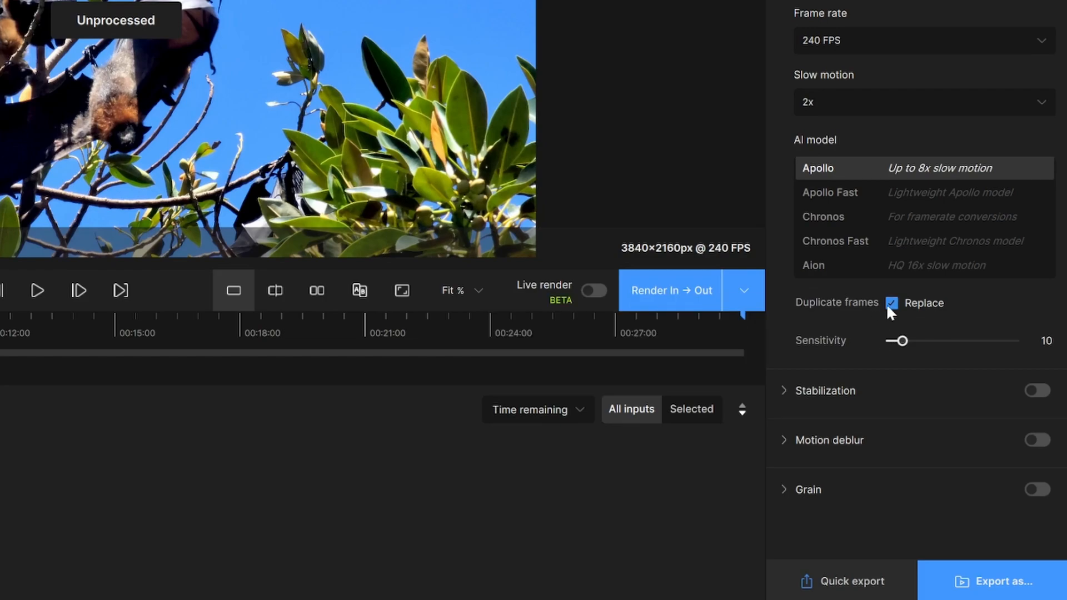
mouse_move(903, 322)
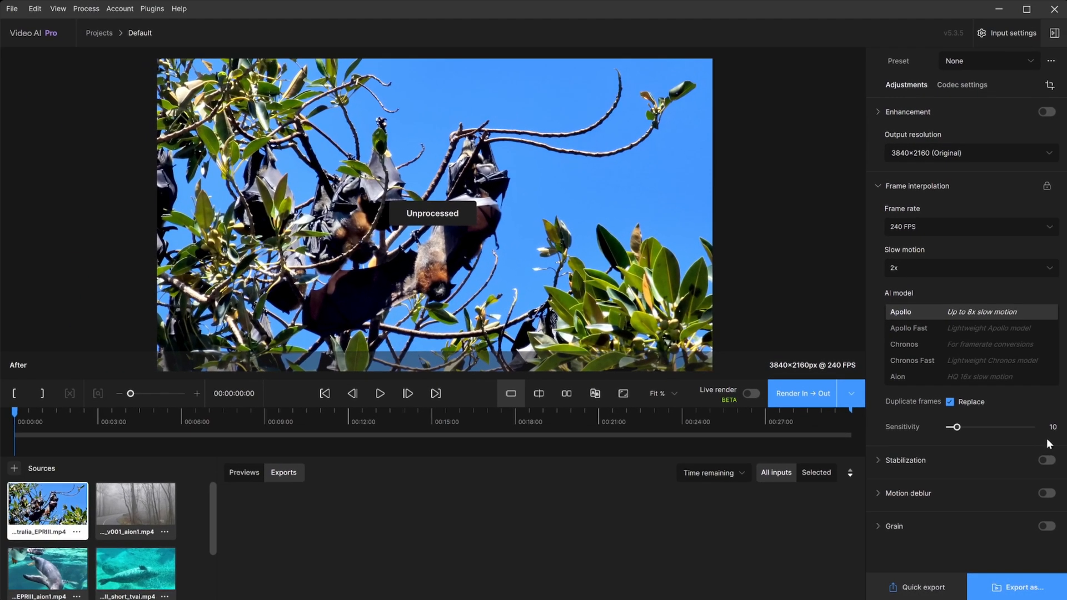
mouse_move(998, 438)
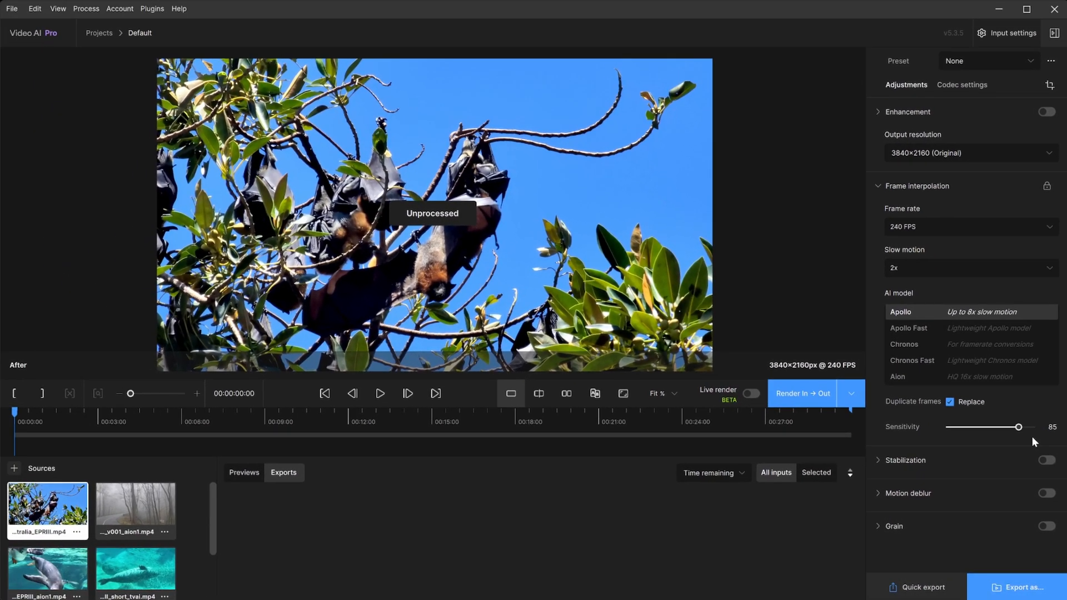
mouse_move(1047, 439)
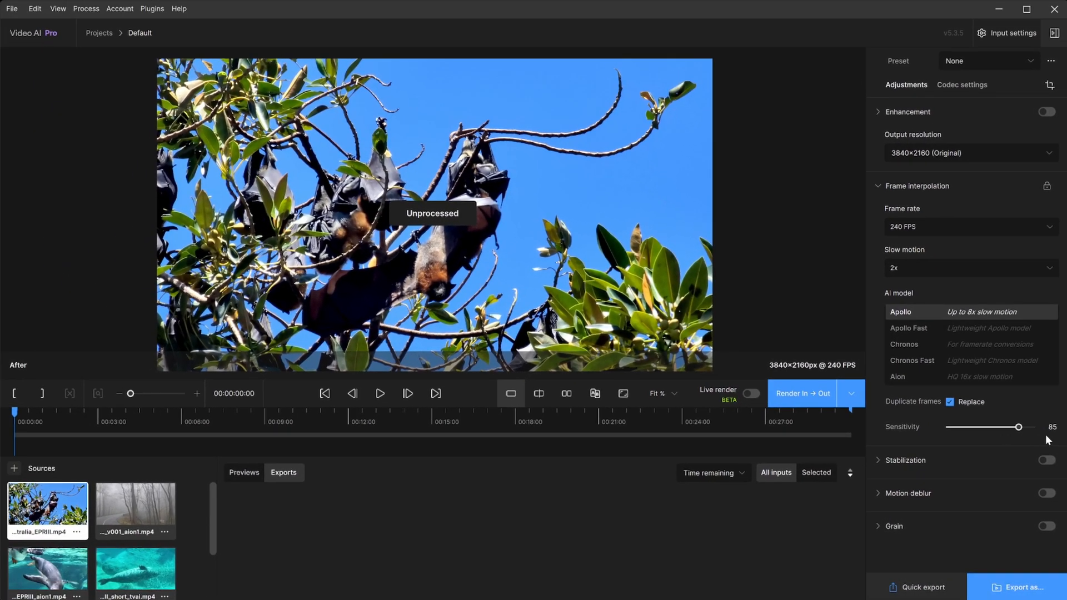
- Drag the duplicate-frame sensitivity back down to 10
left_click_drag(1019, 427, 953, 427)
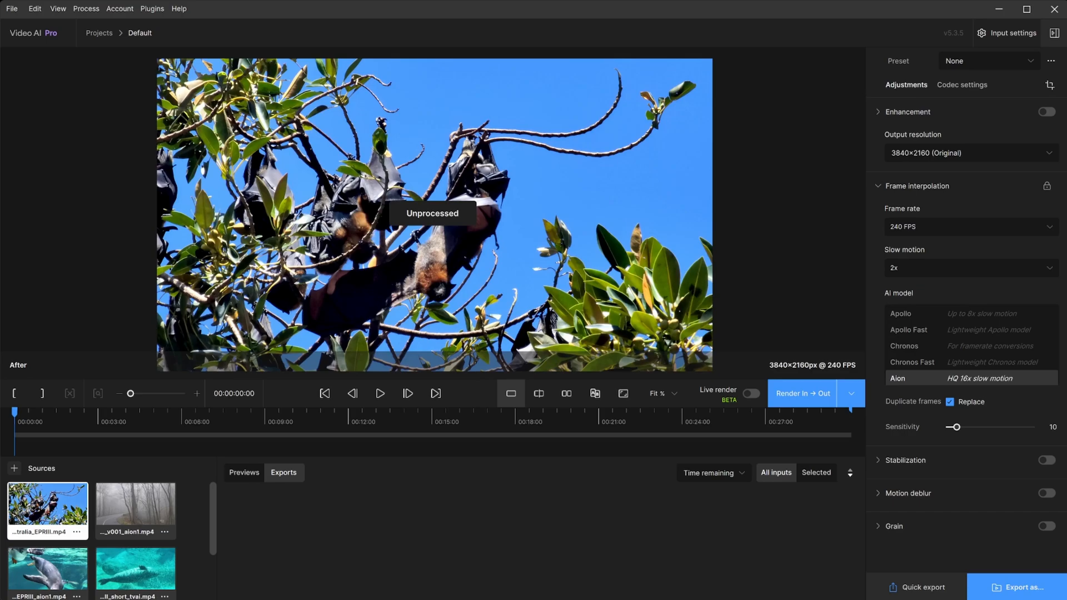
mouse_move(690, 273)
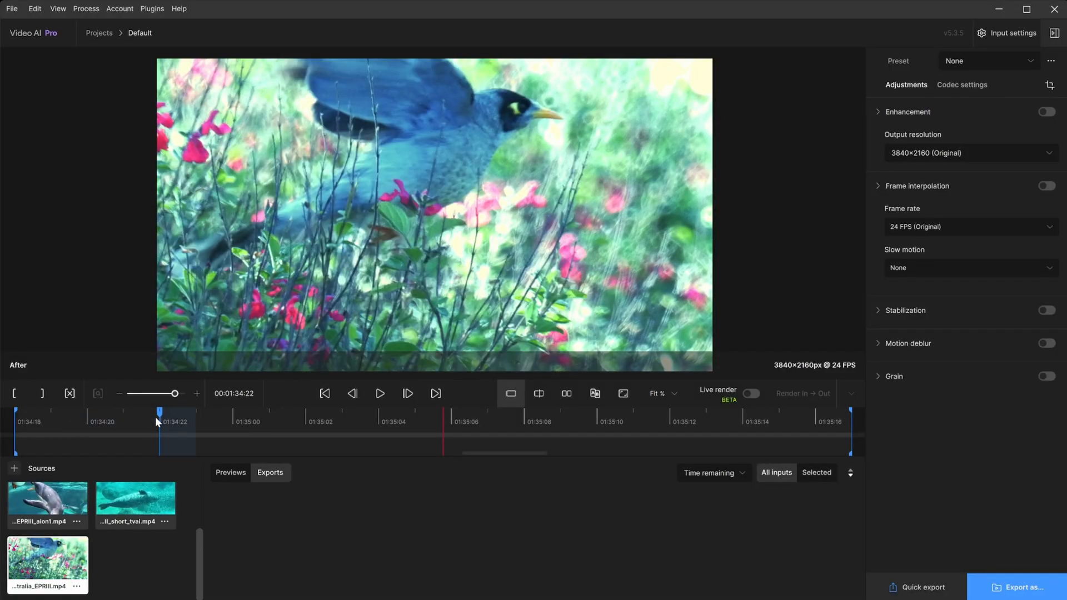
- Select the penguin clip, then the turquoise 59.94 FPS underwater clip in Sources
left_click(268, 425)
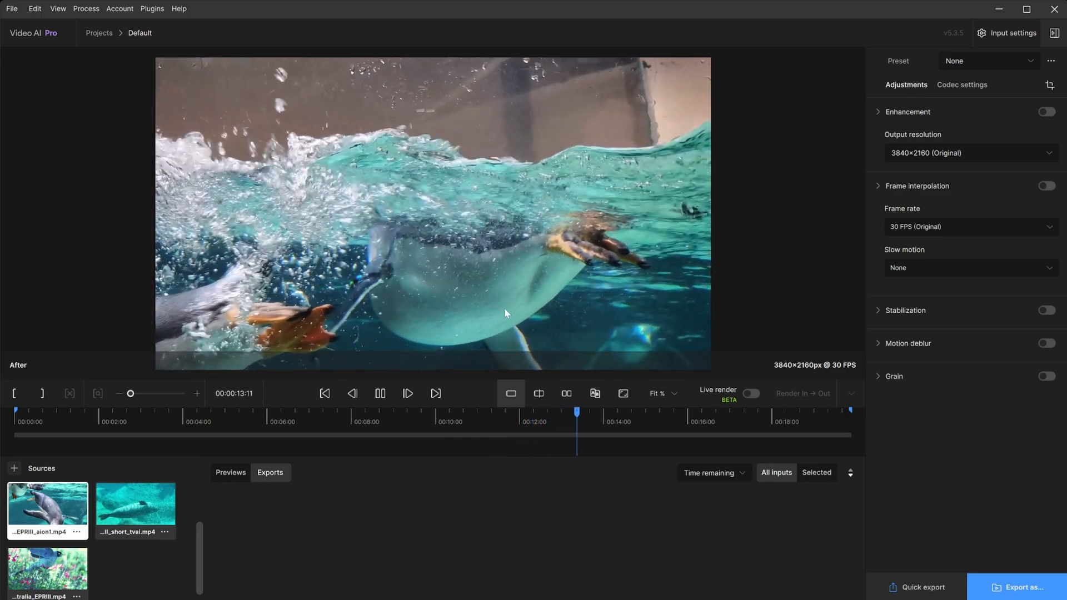
left_click(136, 509)
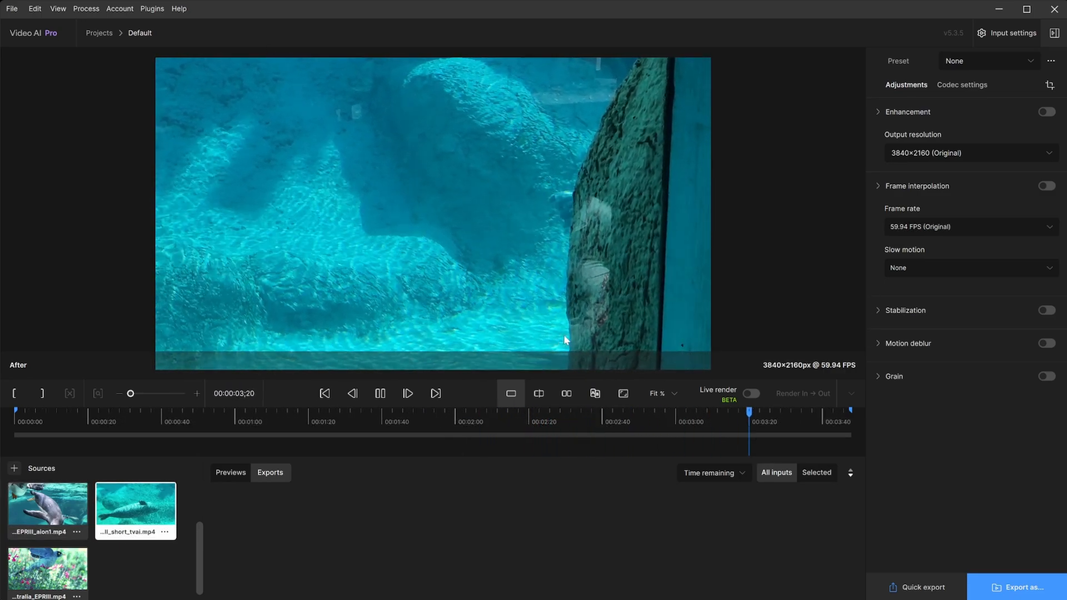